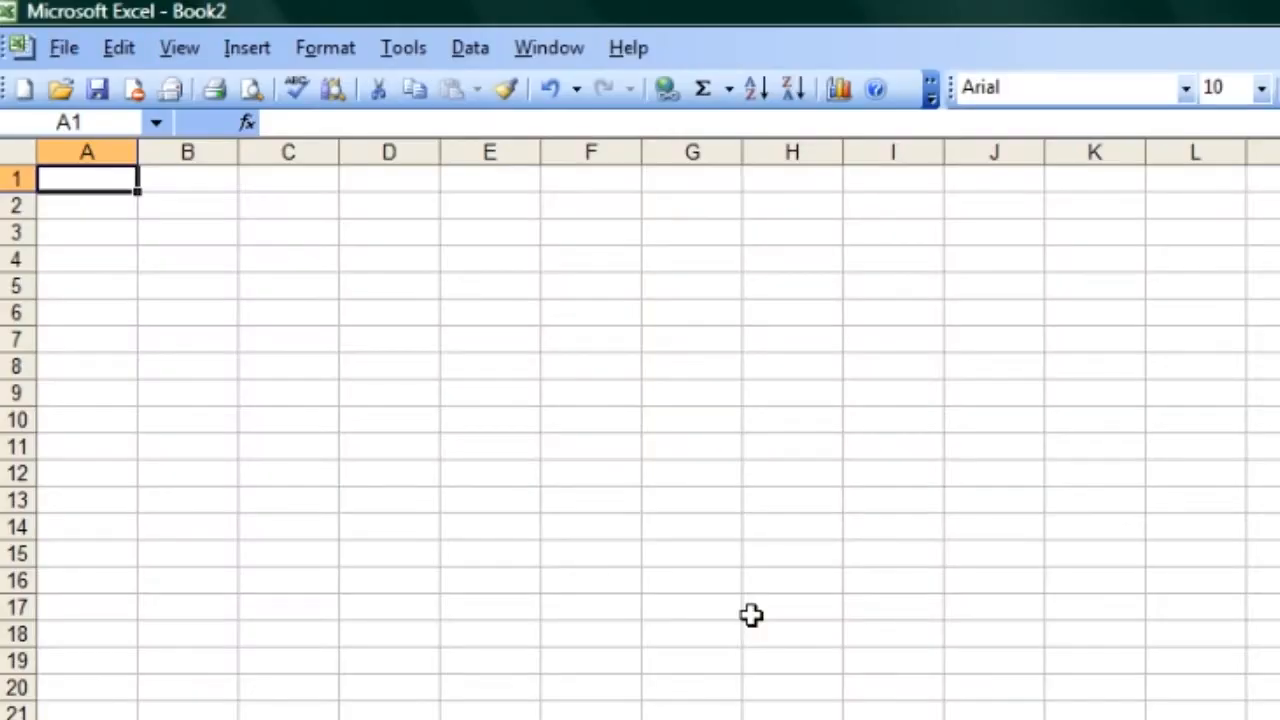
Select cell A2, then cell D5 in the blank Book2 sheet to enter 45
left_click(86, 204)
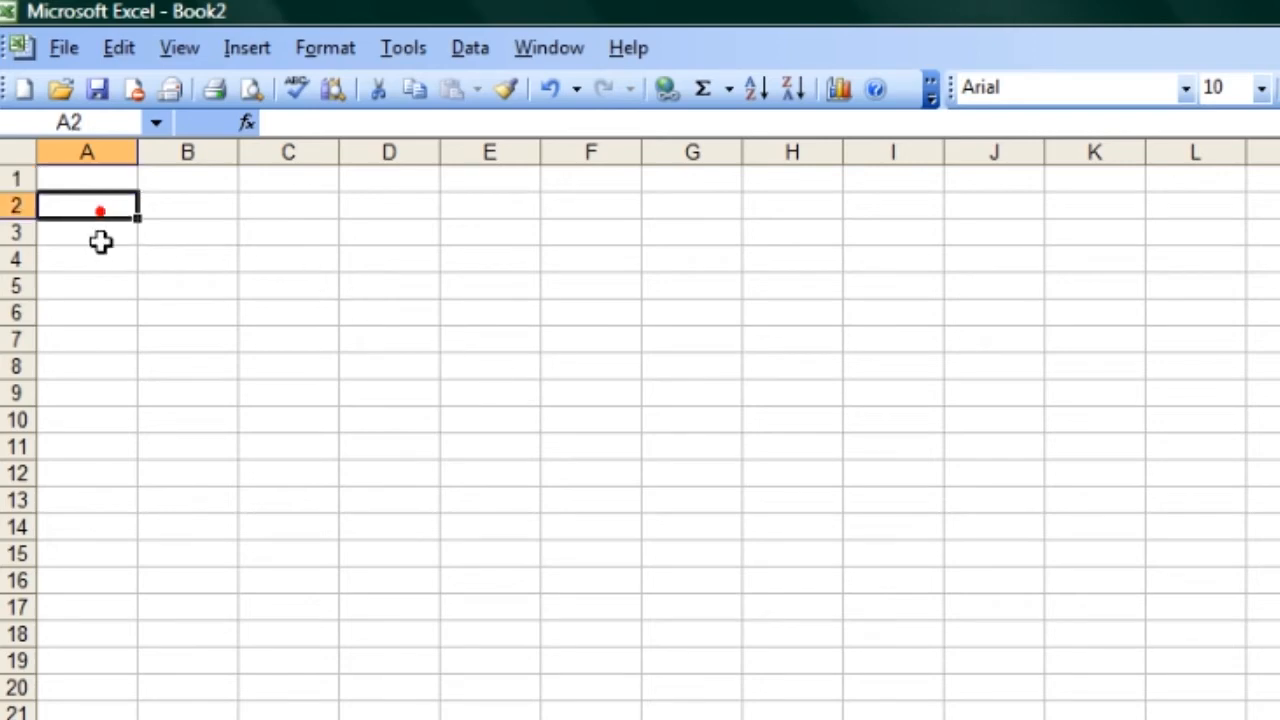
left_click(288, 204)
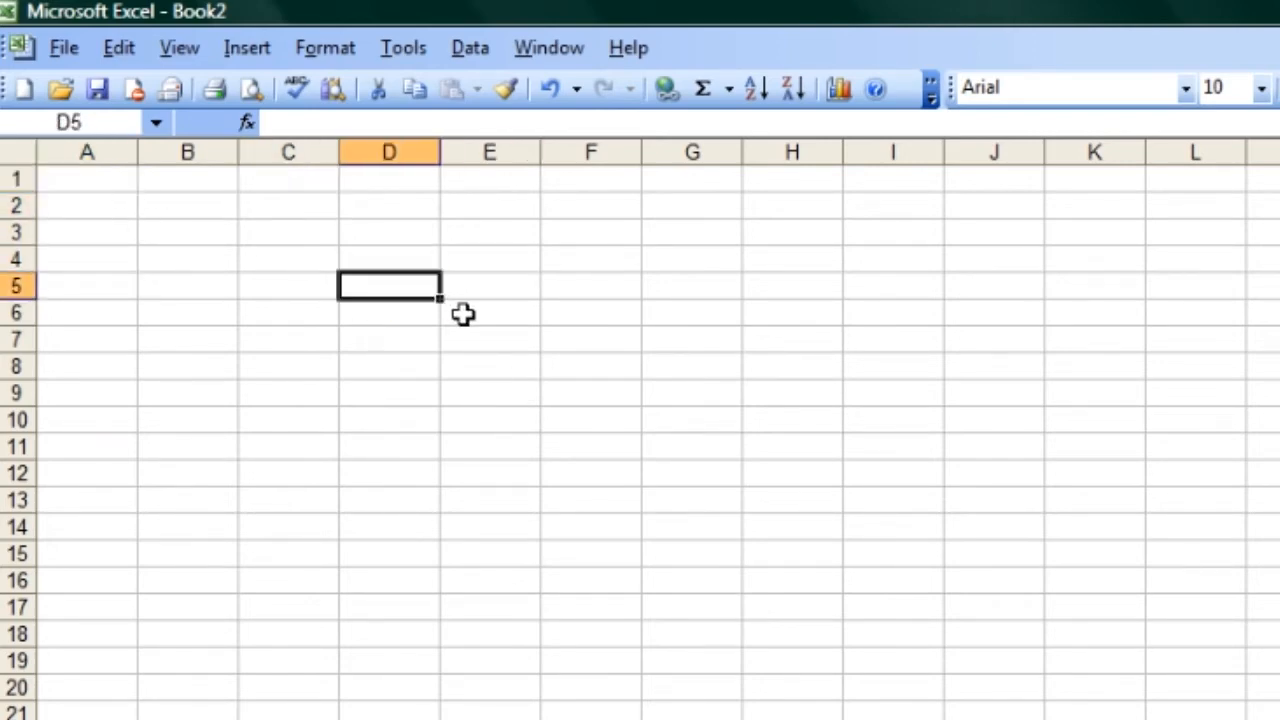
mouse_move(412, 290)
type("45")
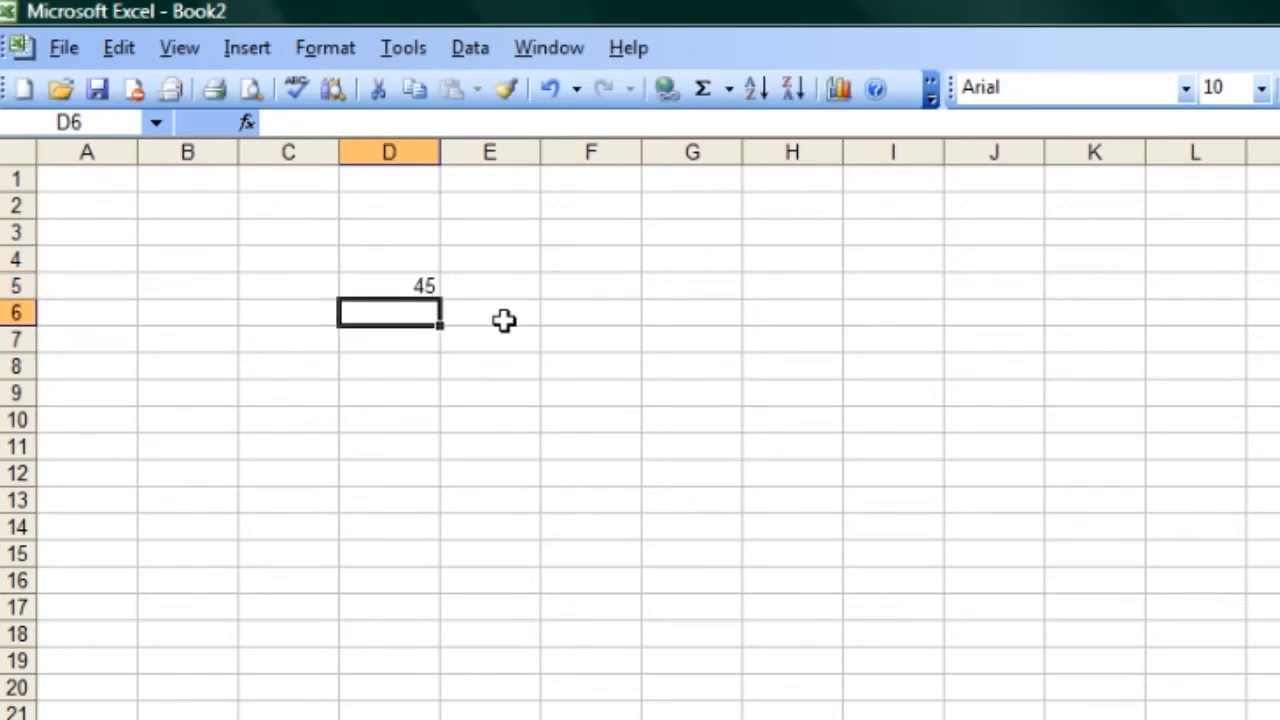
Enter =SUM(4,6) in cell E6, dismissing the missing-parenthesis warning, so it shows 10
type("=SUM")
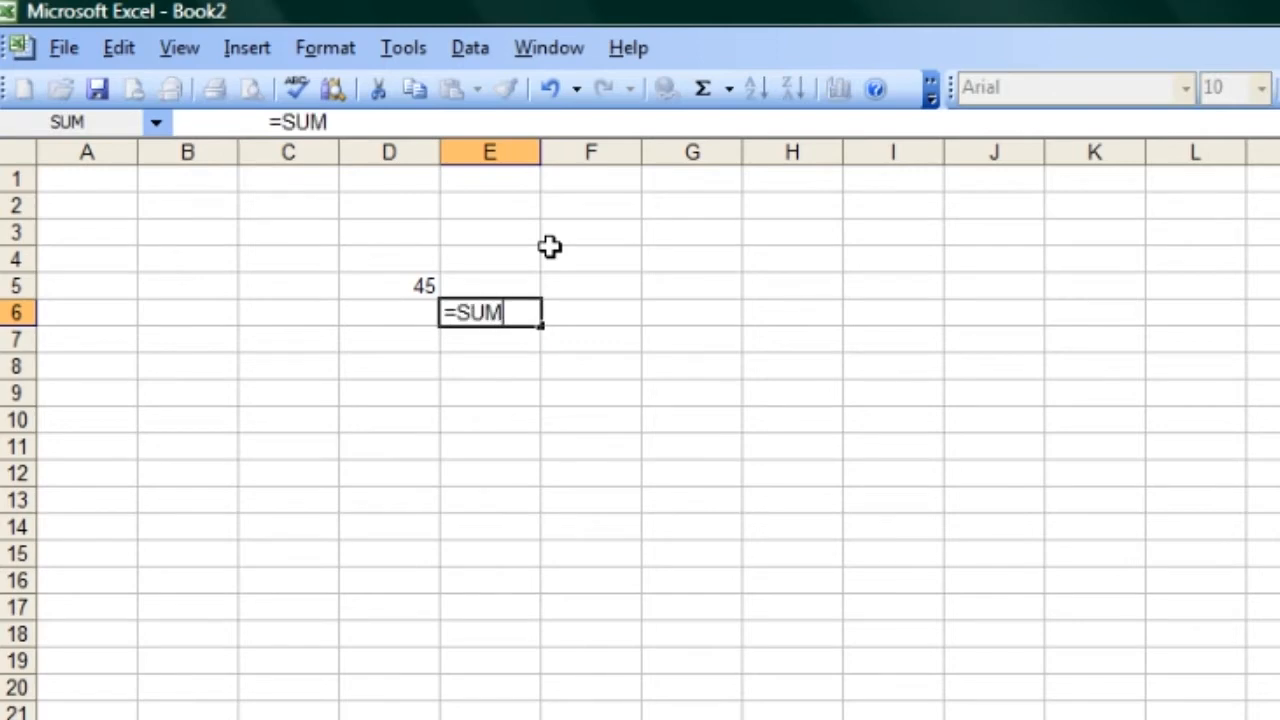
type("(")
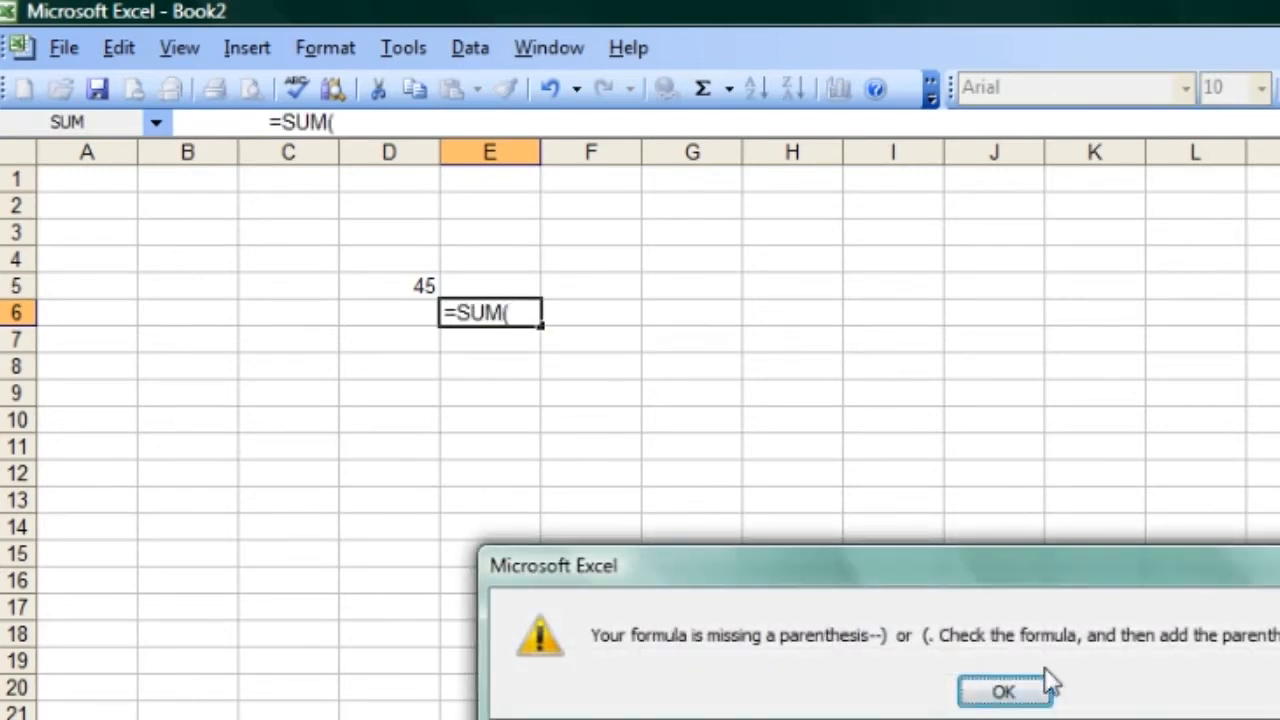
left_click(1004, 692)
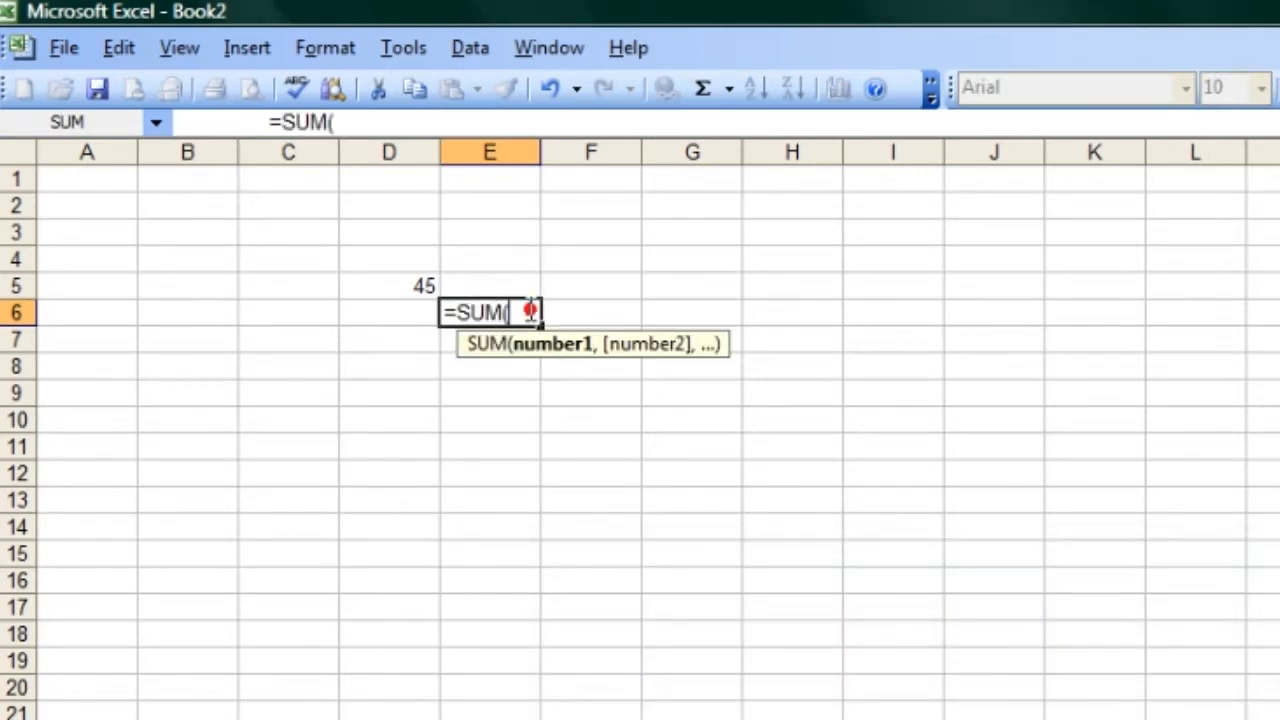
type("4,6")
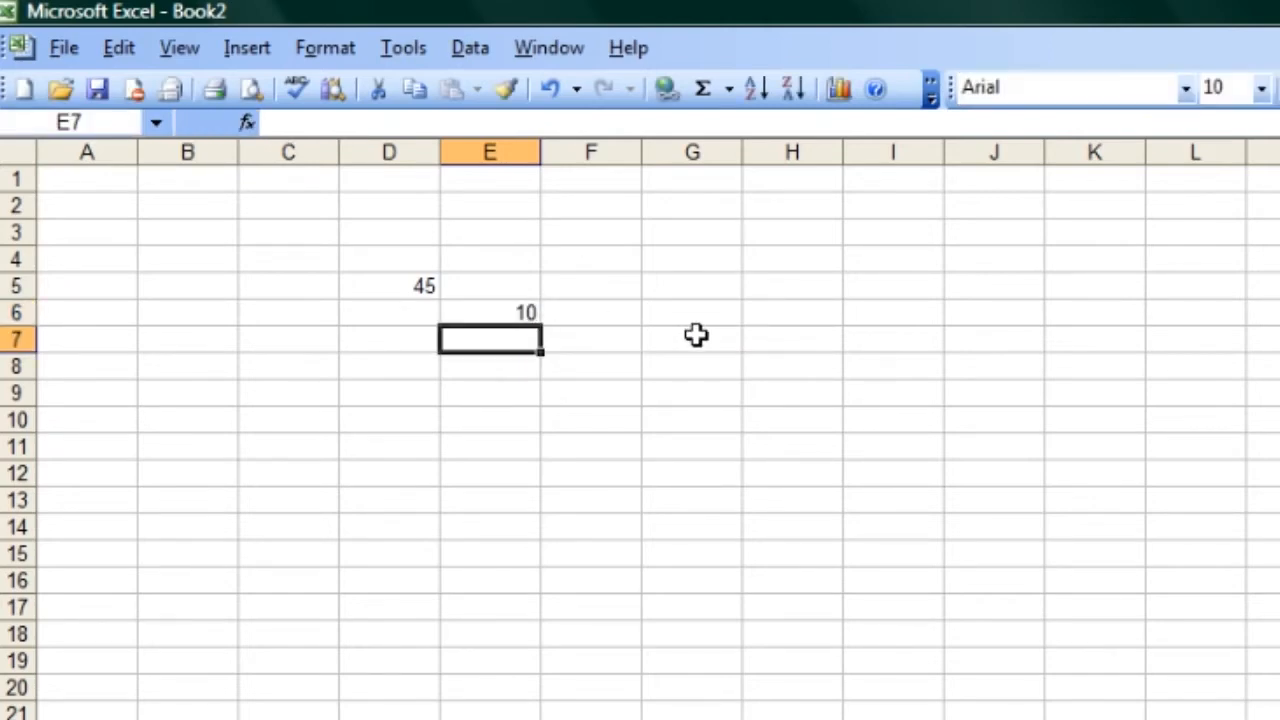
Switch to the open Movies.xls workbook via the Window menu
left_click(548, 48)
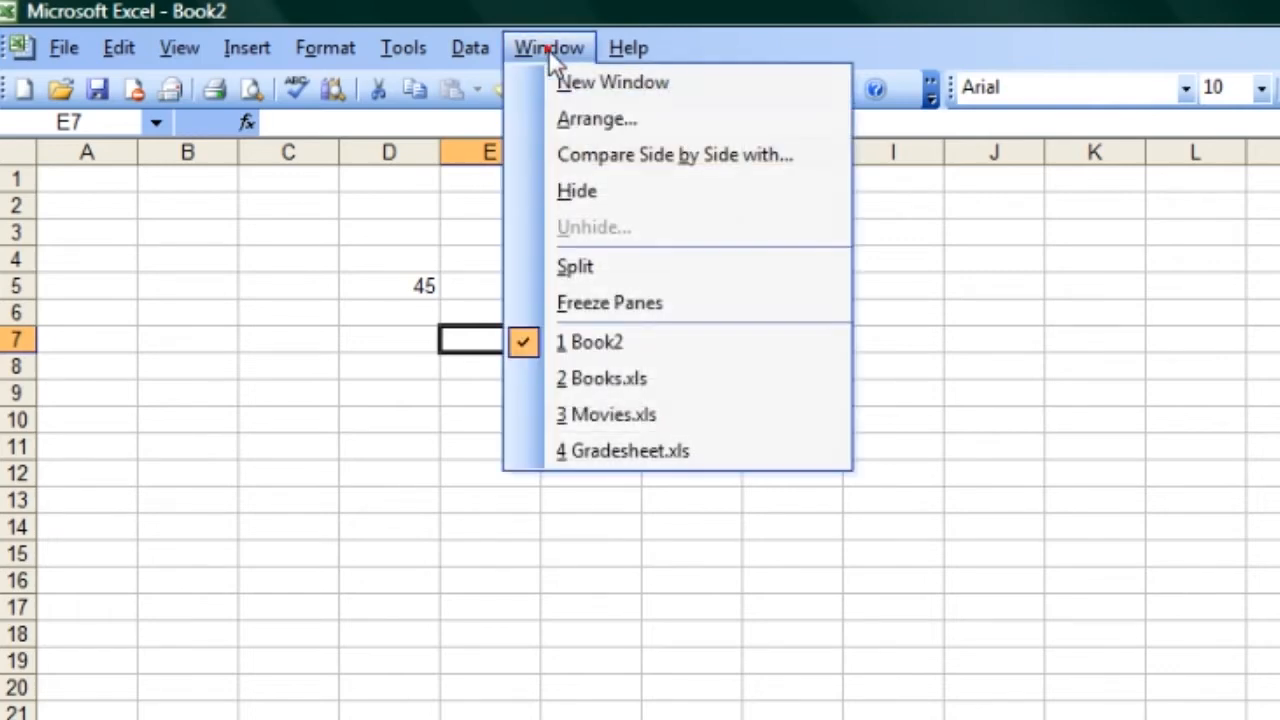
left_click(600, 378)
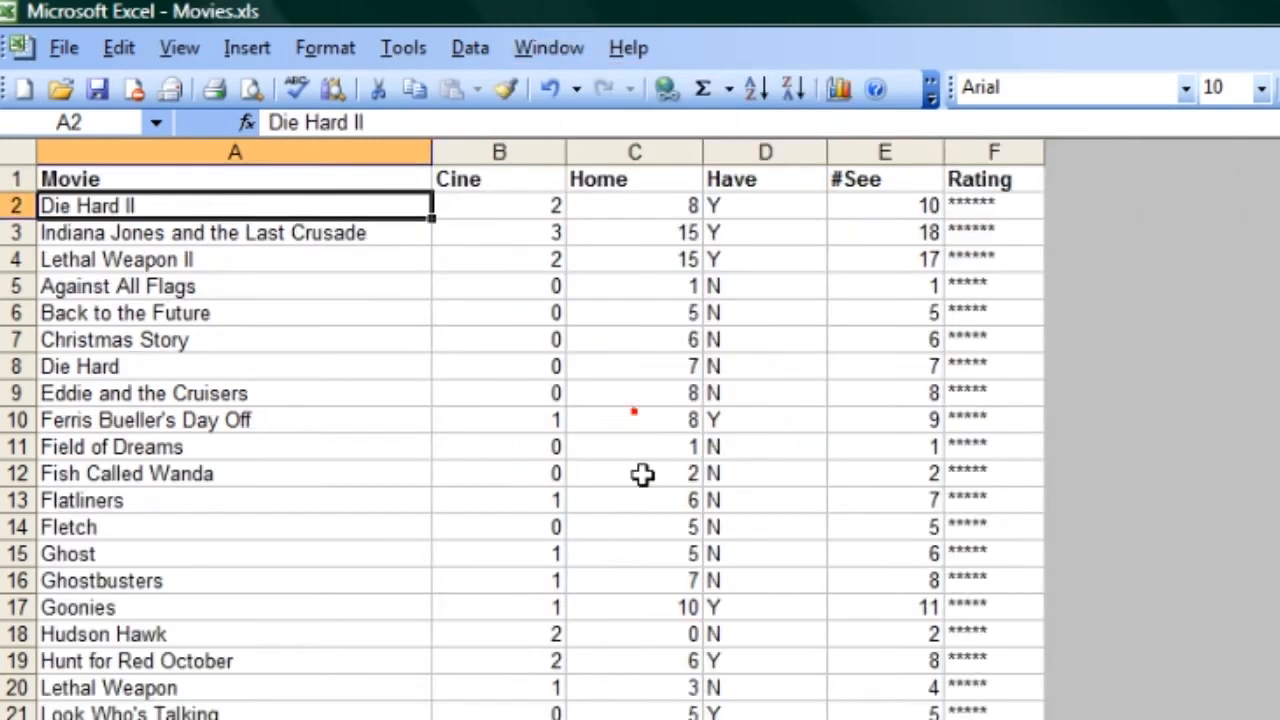
mouse_move(912, 296)
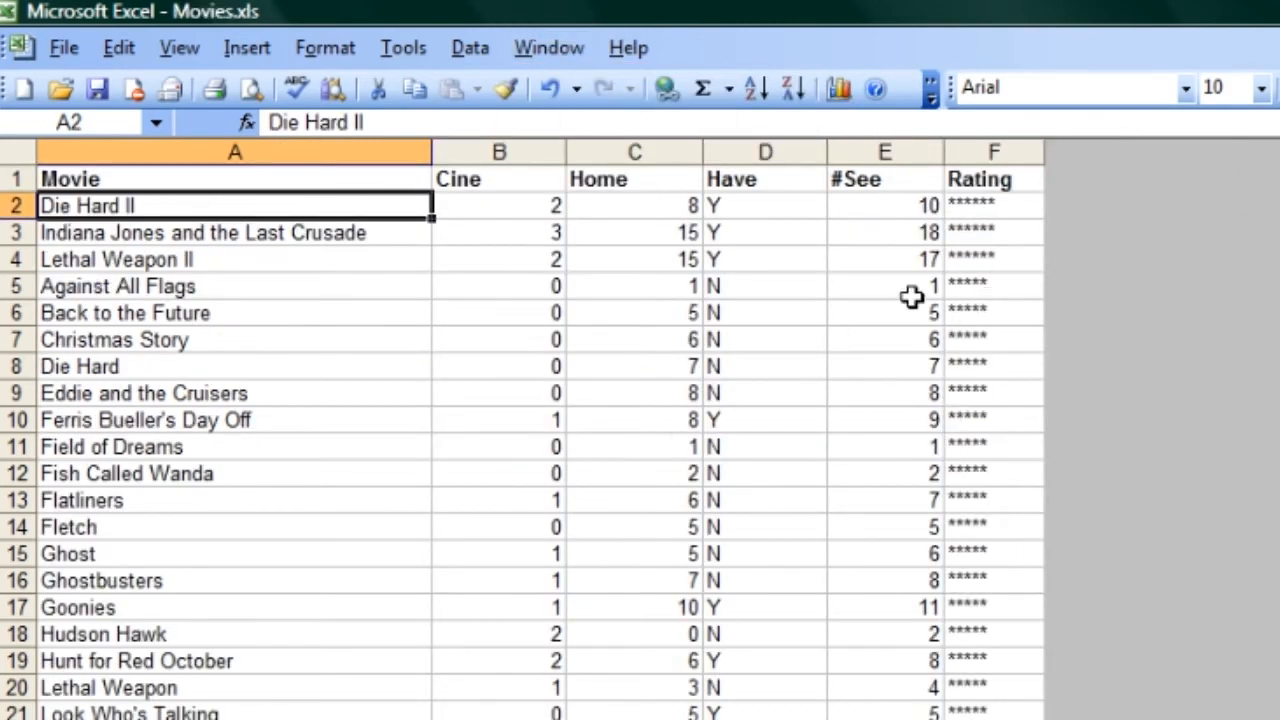
mouse_move(548, 48)
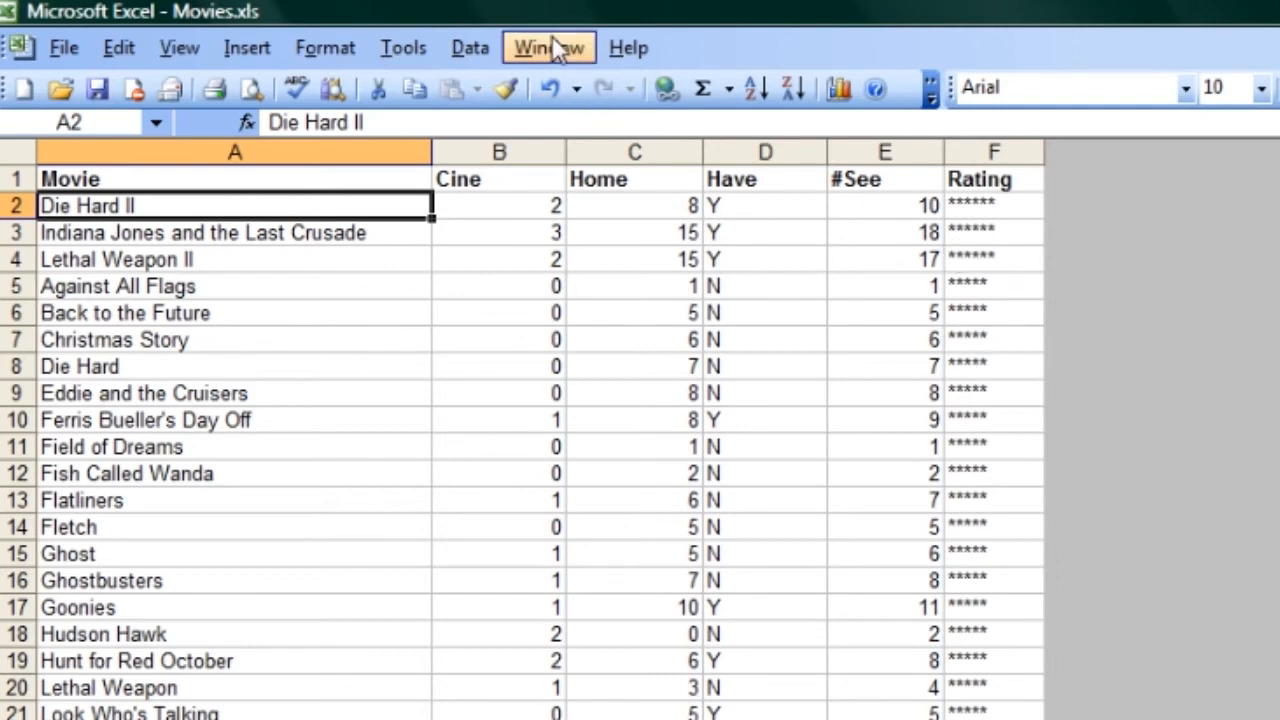
Switch to the Gradesheet.xls workbook via the Window menu
left_click(548, 48)
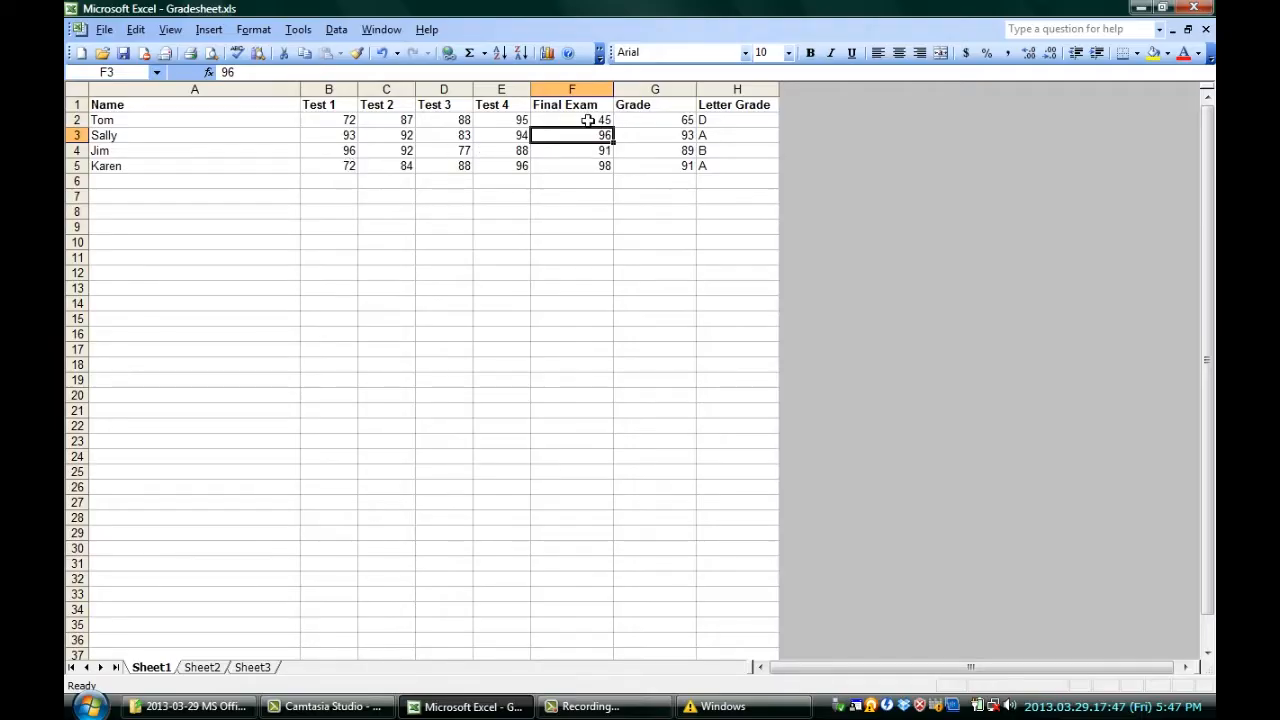
left_click(572, 120)
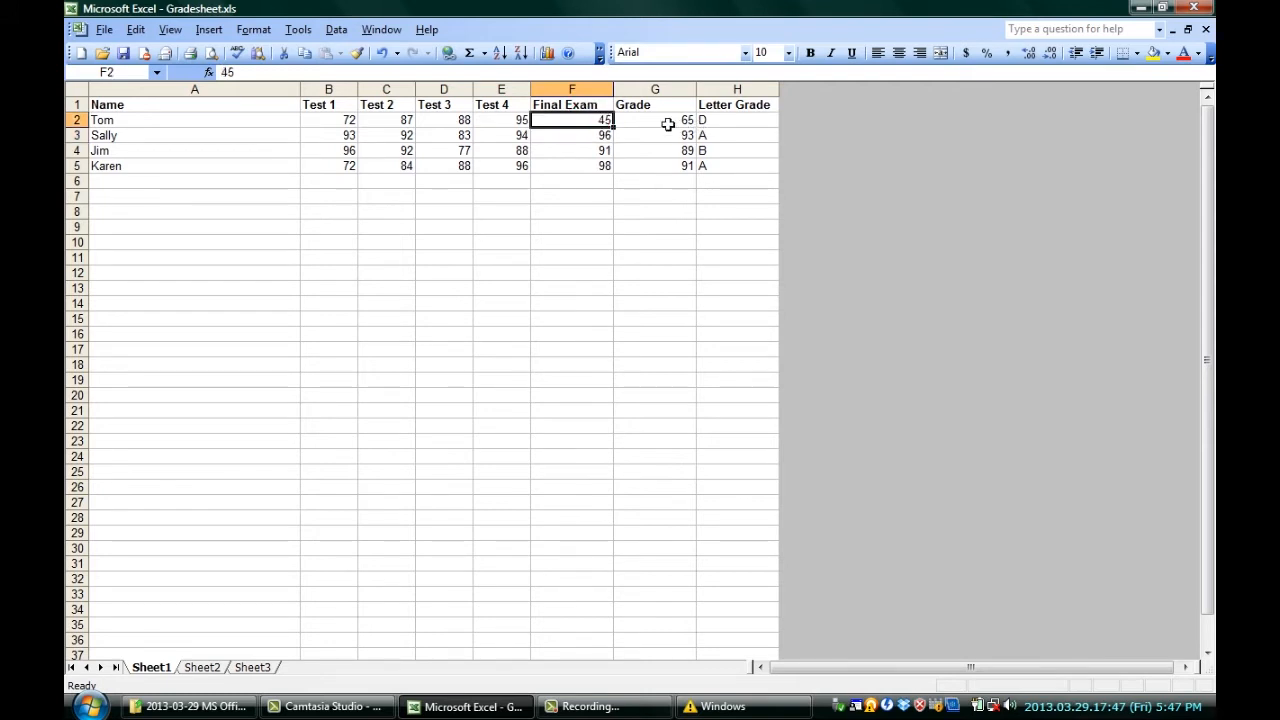
left_click(654, 120)
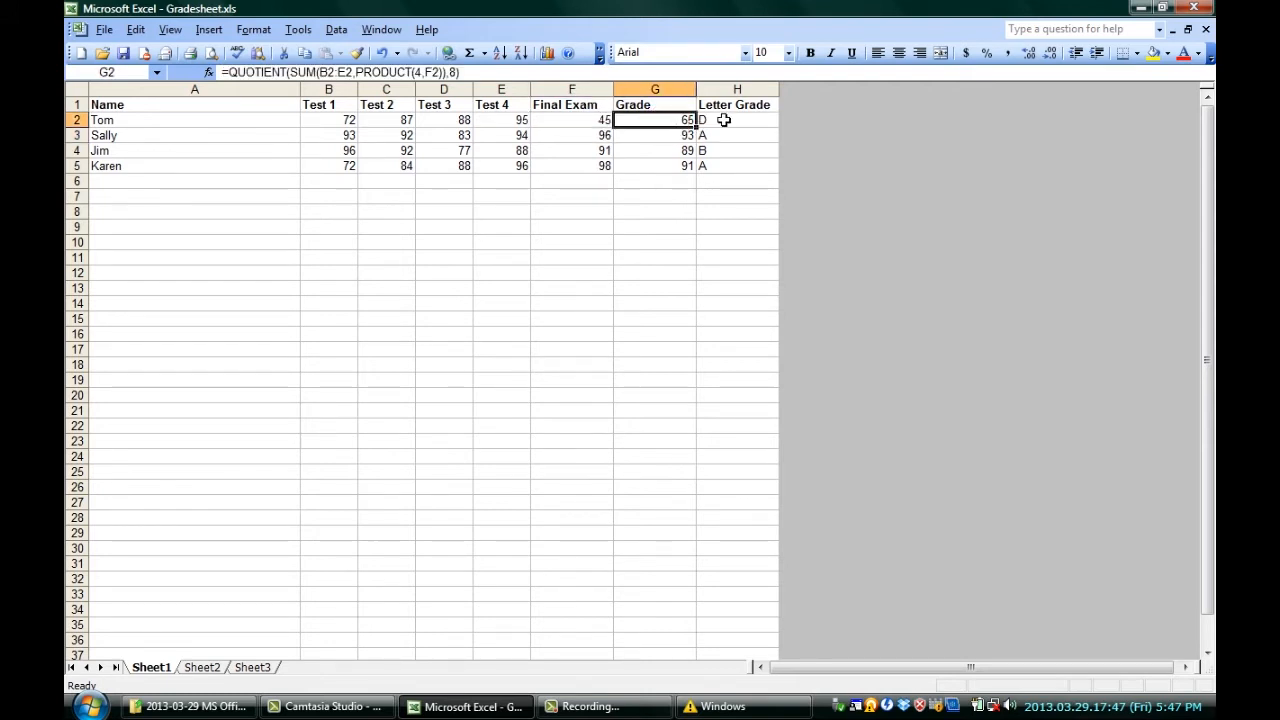
left_click(736, 120)
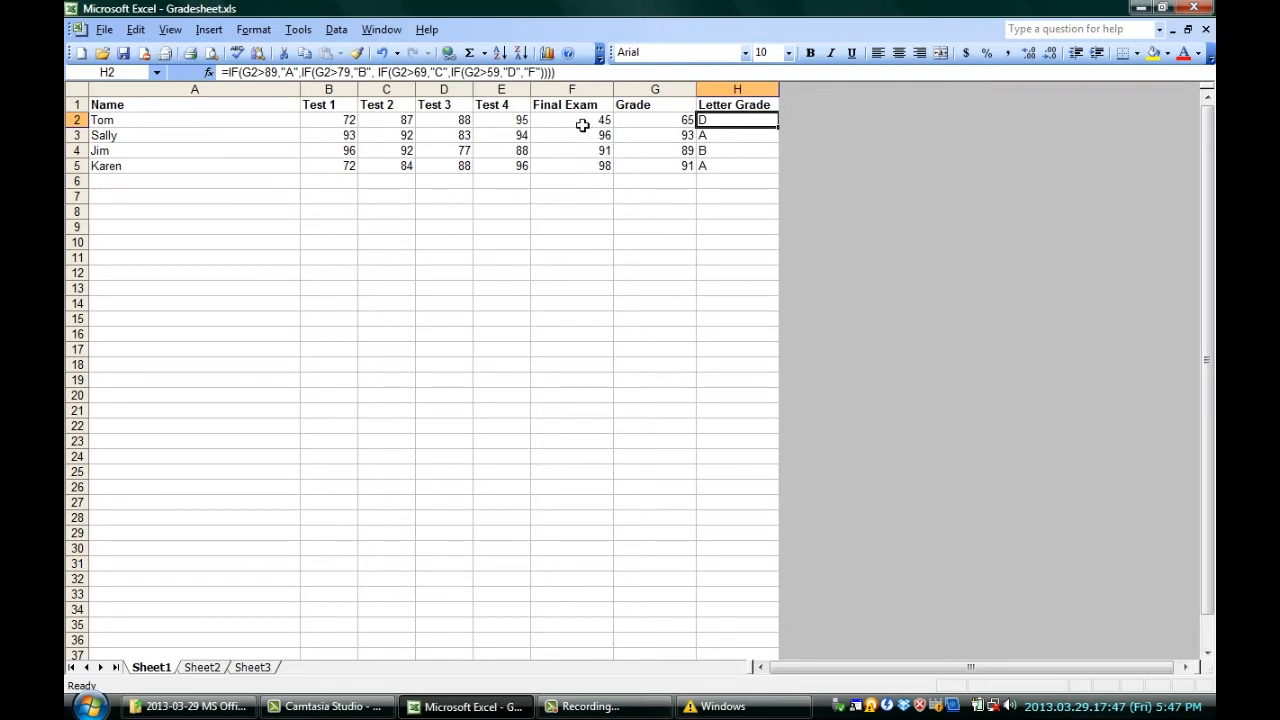
left_click(572, 120)
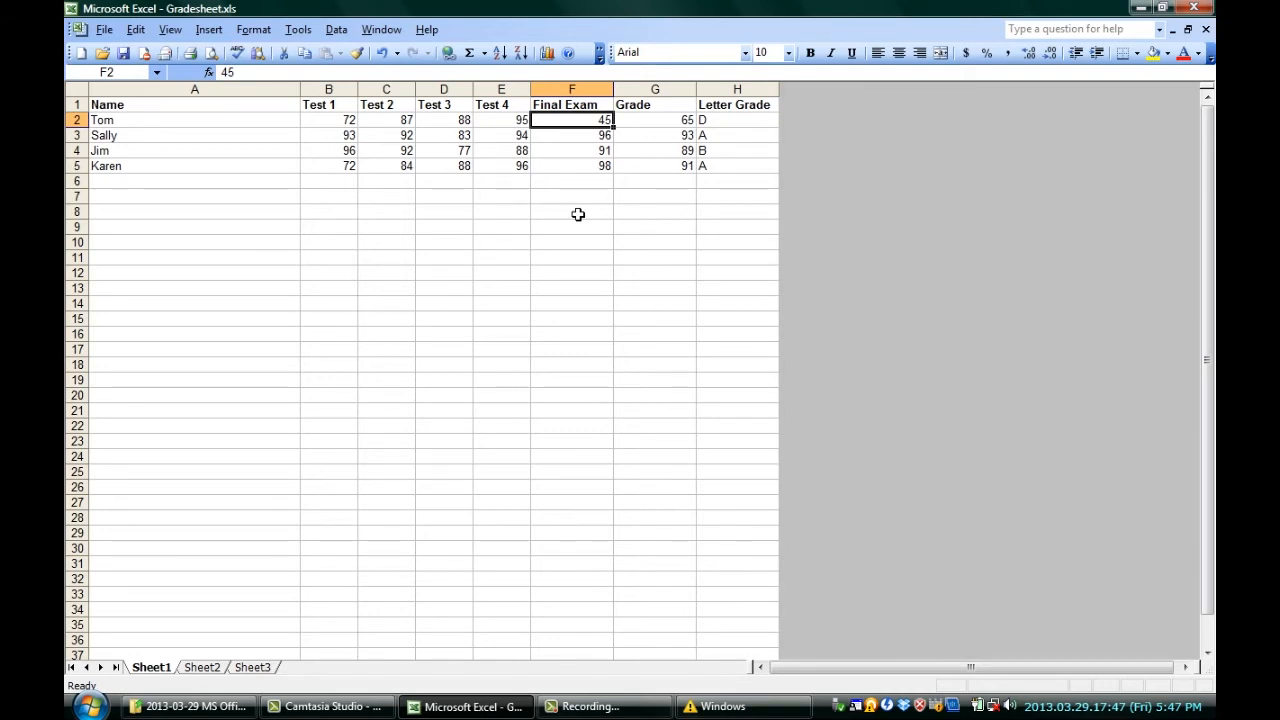
Enter 89 as Tom's final exam in F2, recalculating his grade to 87 and letter B
type("89")
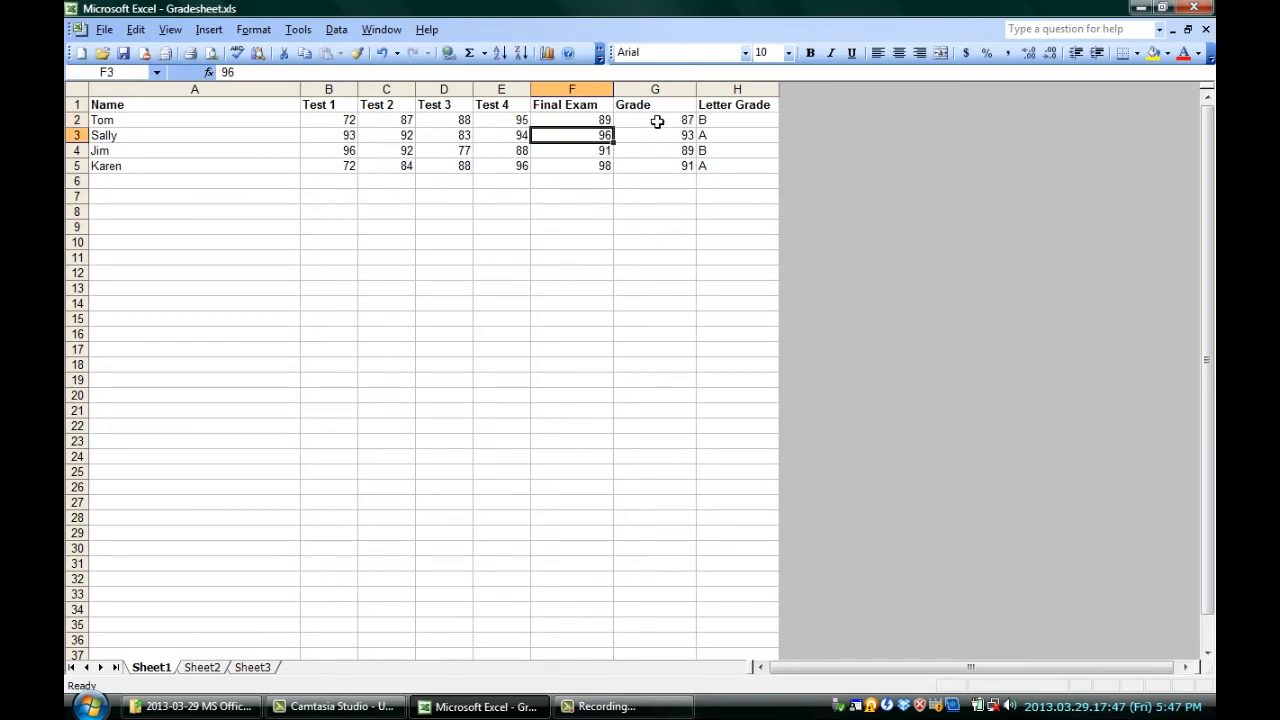
mouse_move(732, 124)
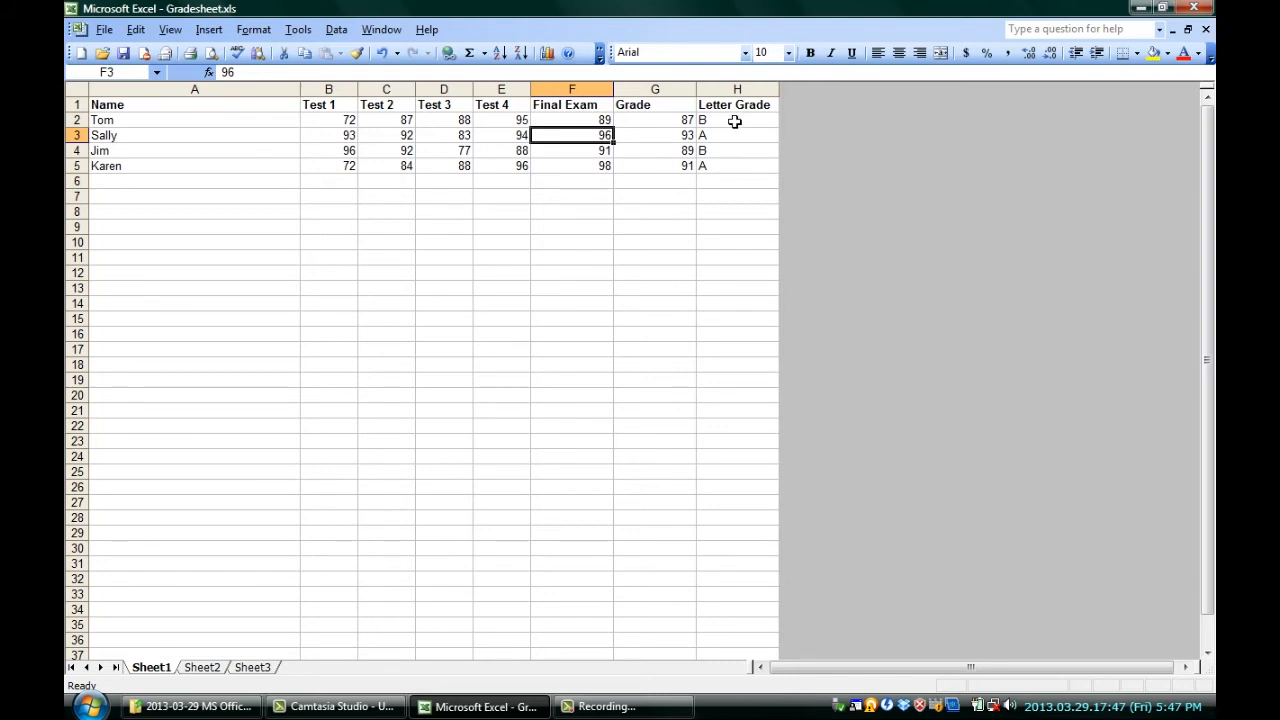
left_click(572, 120)
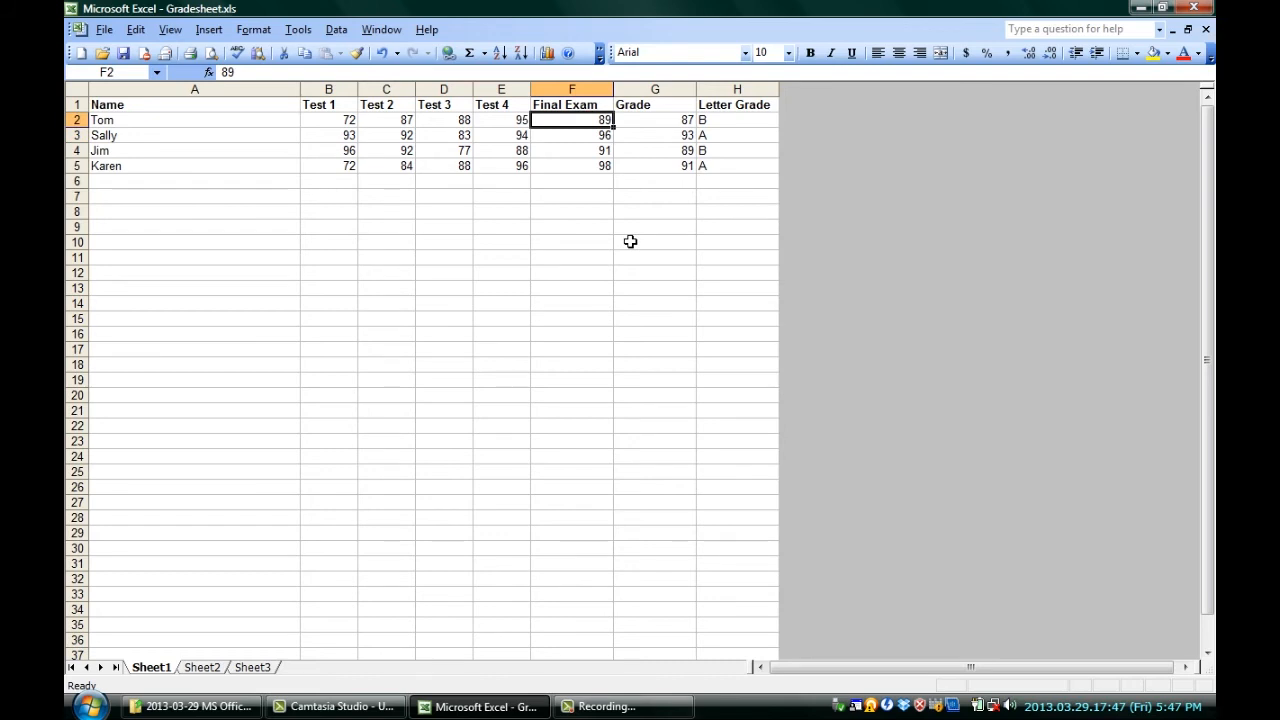
mouse_move(612, 240)
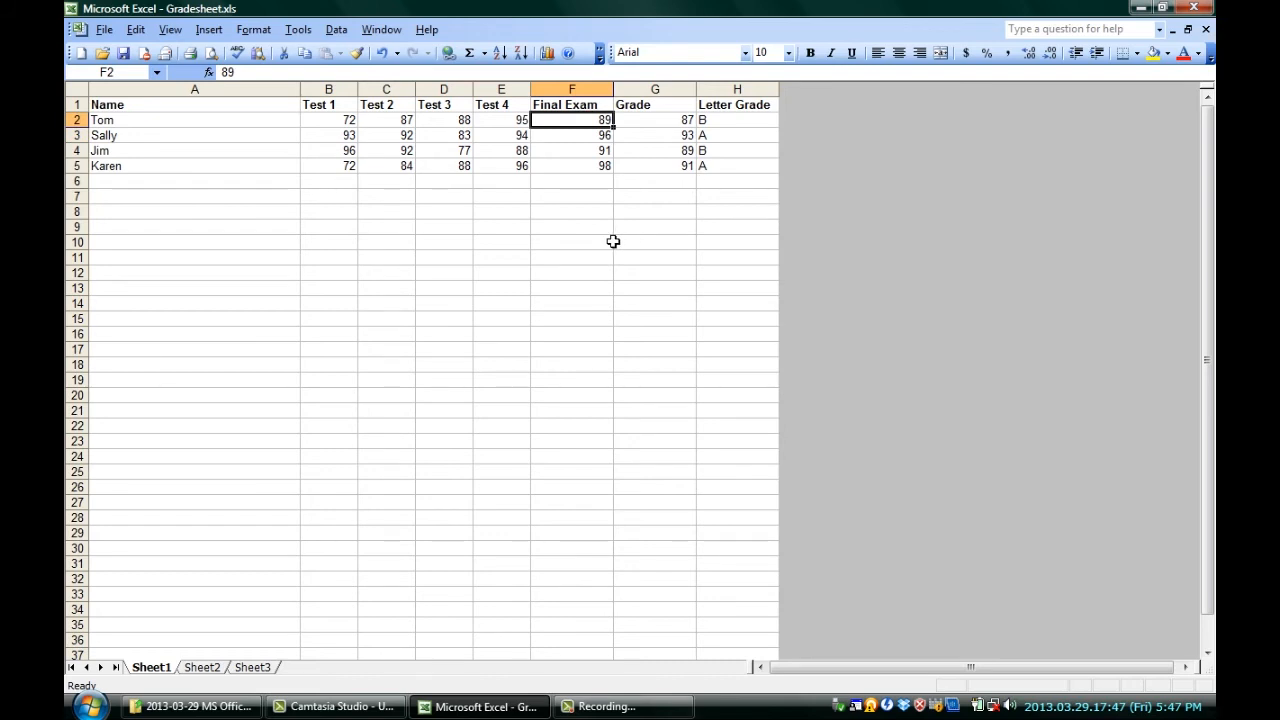